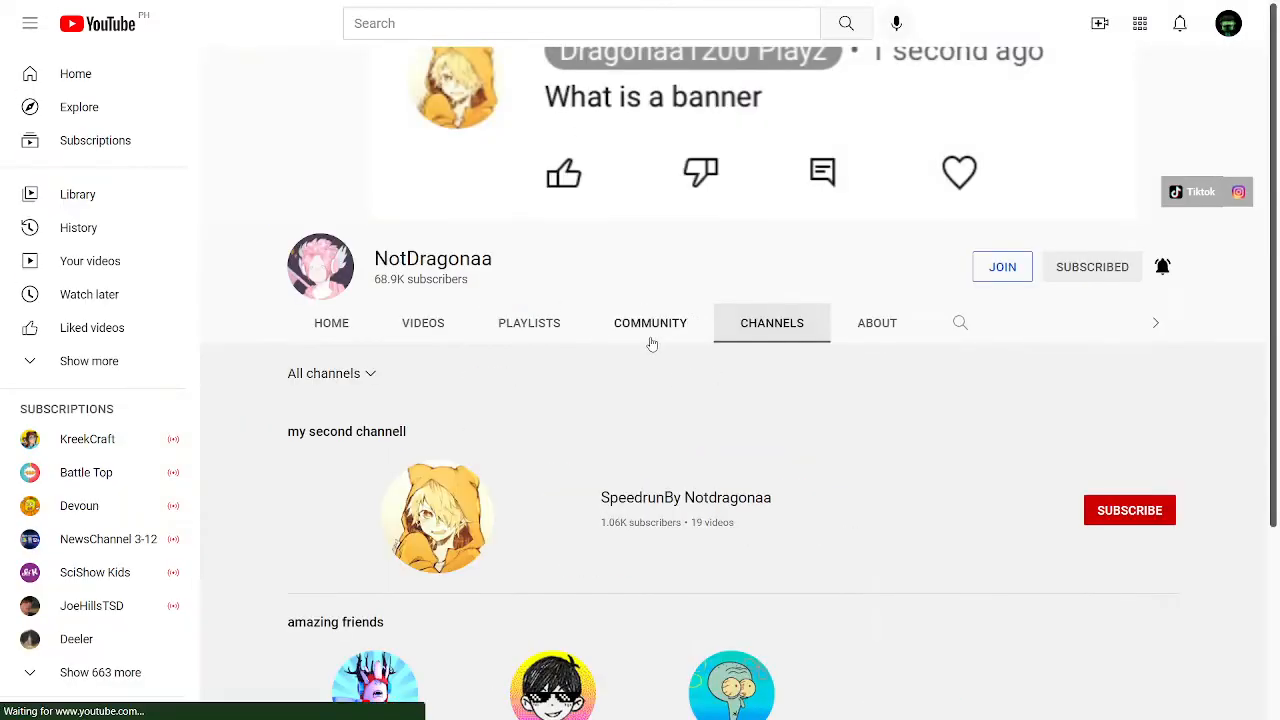
Switch the NotDragonaa channel page to its Community posts.
{"action": "left_click", "coordinate": [650, 322]}
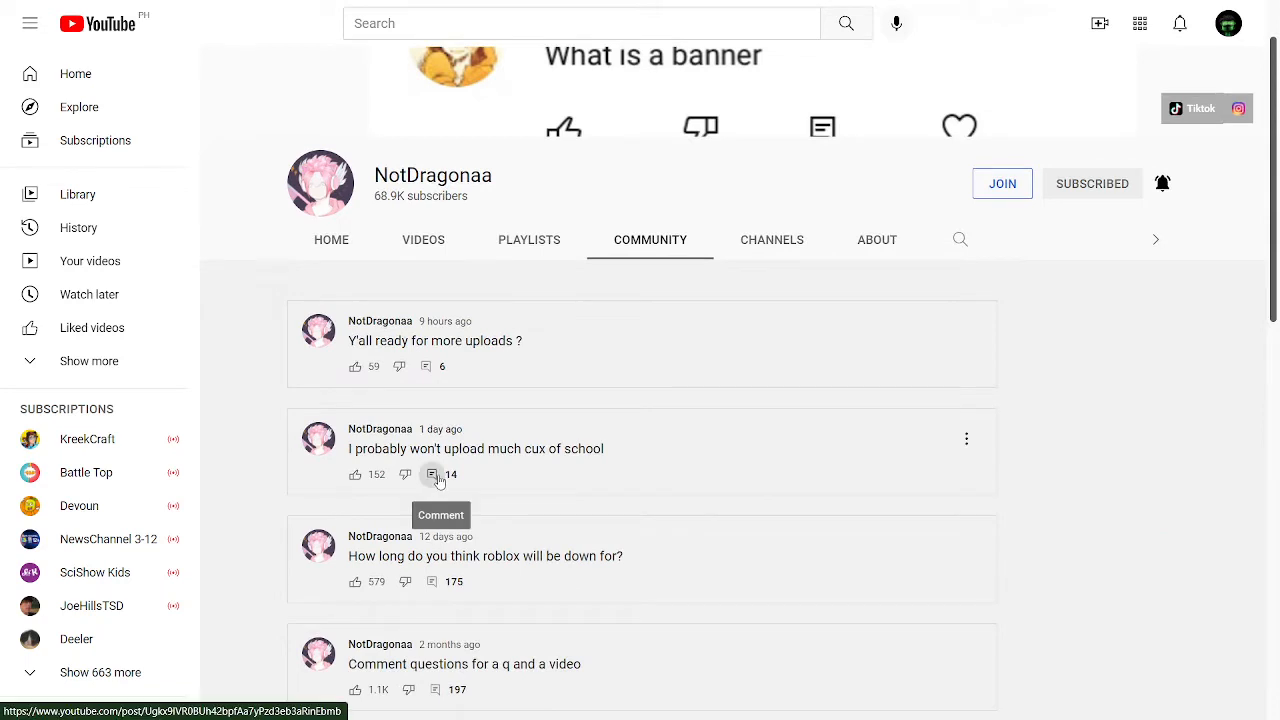
View the comments on the 'won't upload much cux of school' post and highlight the first comment.
{"action": "left_click", "coordinate": [432, 474]}
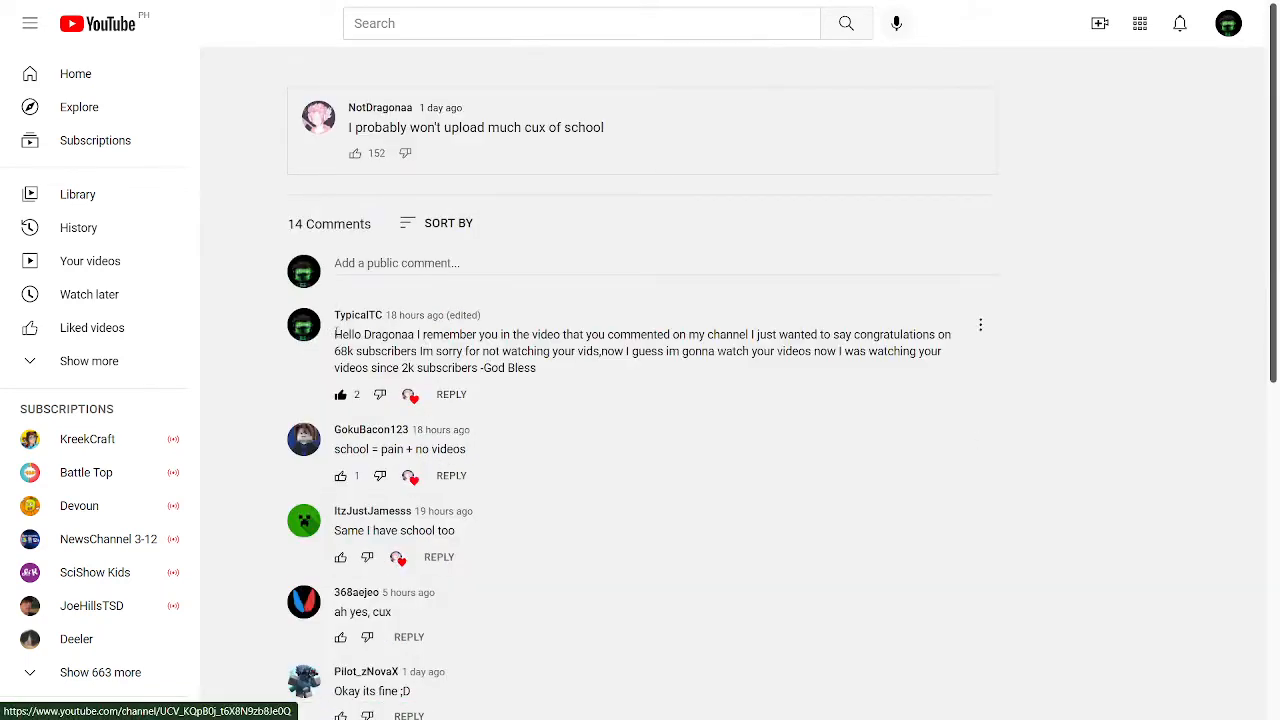
{"action": "left_click_drag", "start_coordinate": [334, 334], "coordinate": [584, 334]}
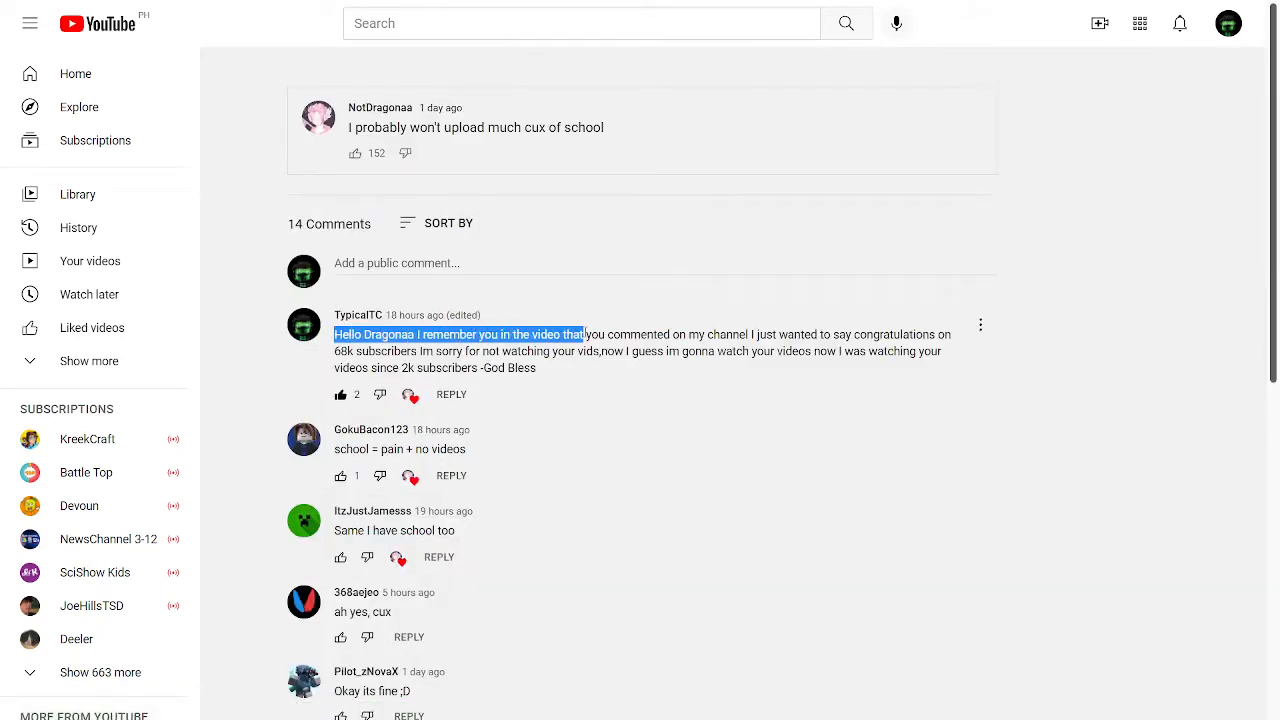
{"action": "left_click_drag", "start_coordinate": [584, 334], "coordinate": [878, 334]}
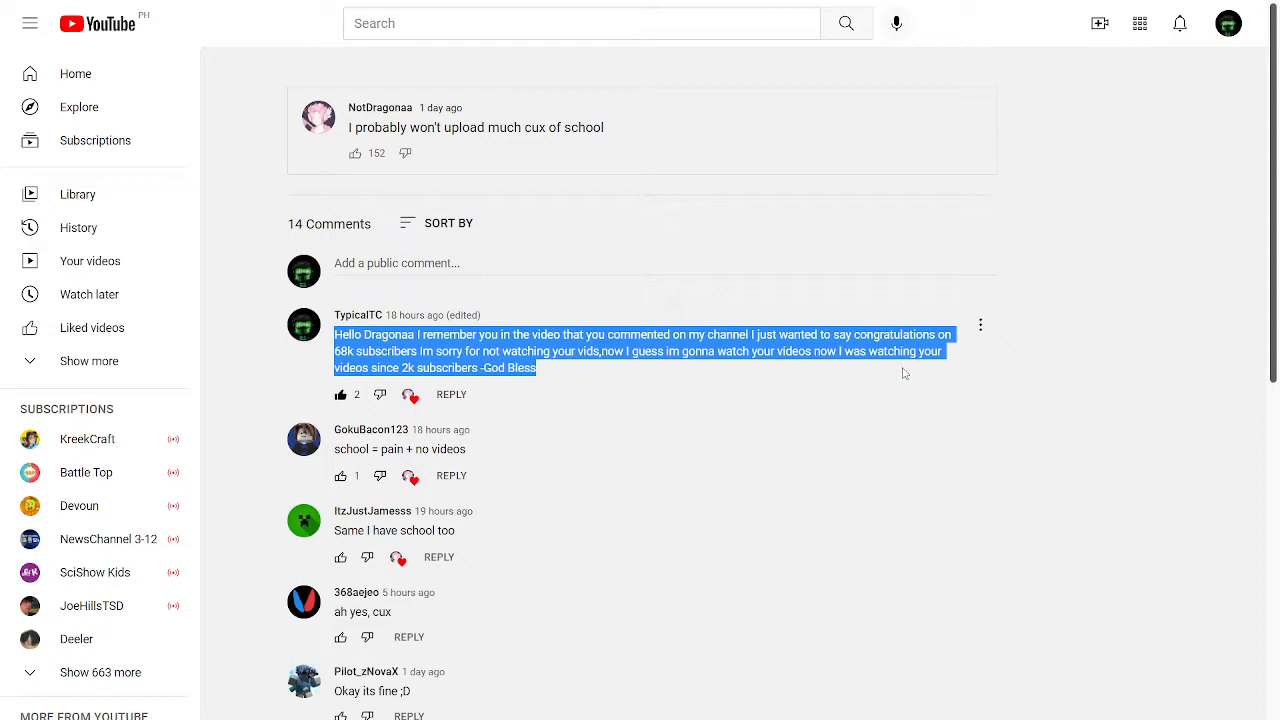
{"action": "left_click", "coordinate": [798, 384]}
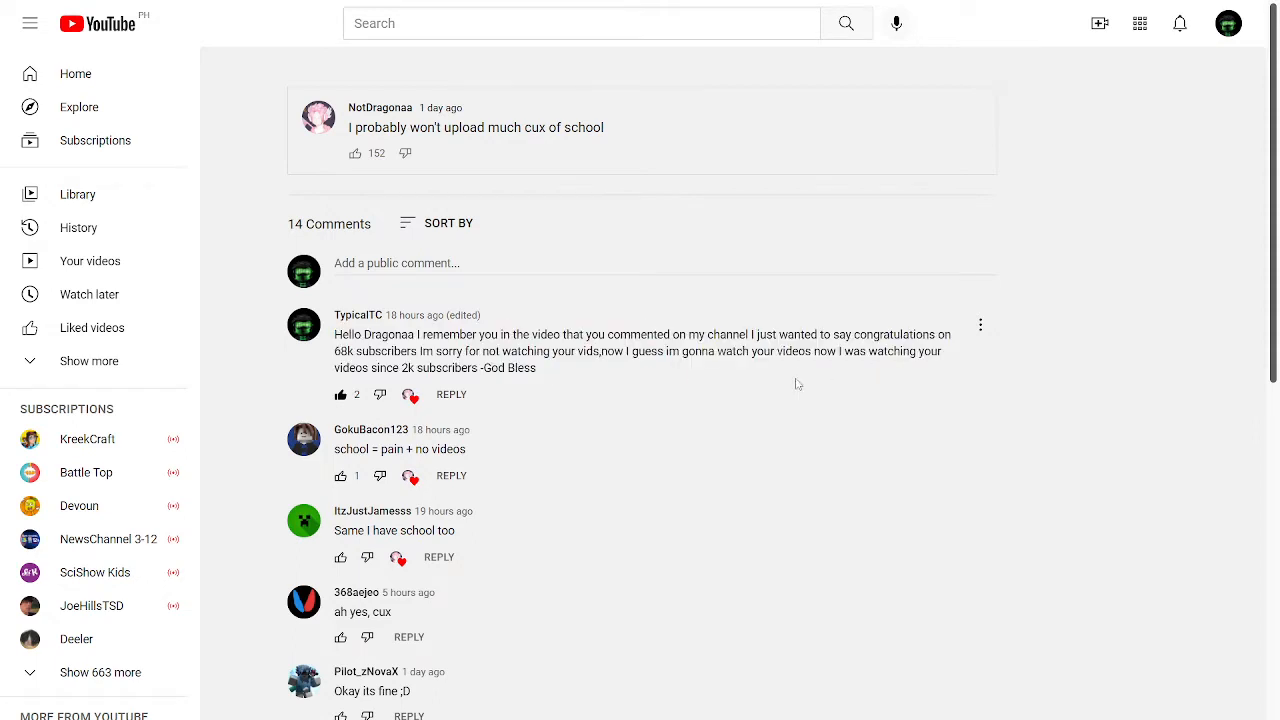
{"action": "mouse_move", "coordinate": [936, 386]}
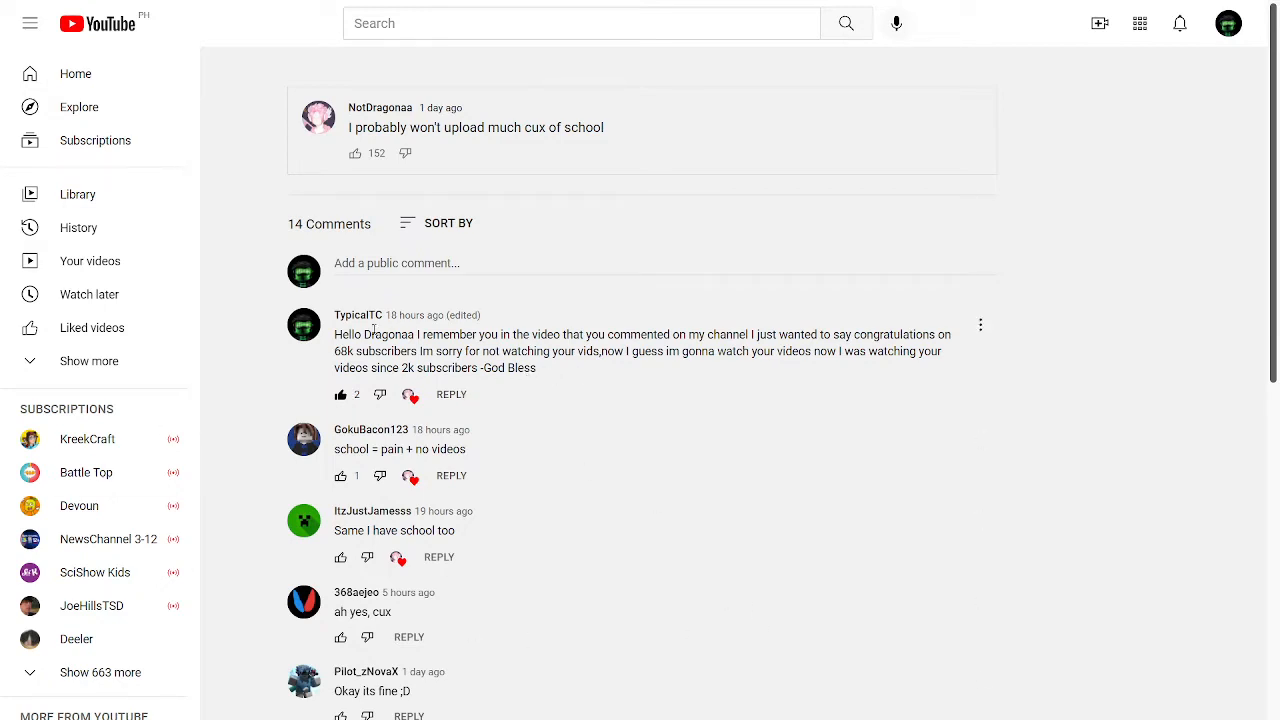
Return to the channel and browse its Videos list, including '50,000 IQ' and 'Pyxl dev, explain'.
{"action": "left_click", "coordinate": [380, 108]}
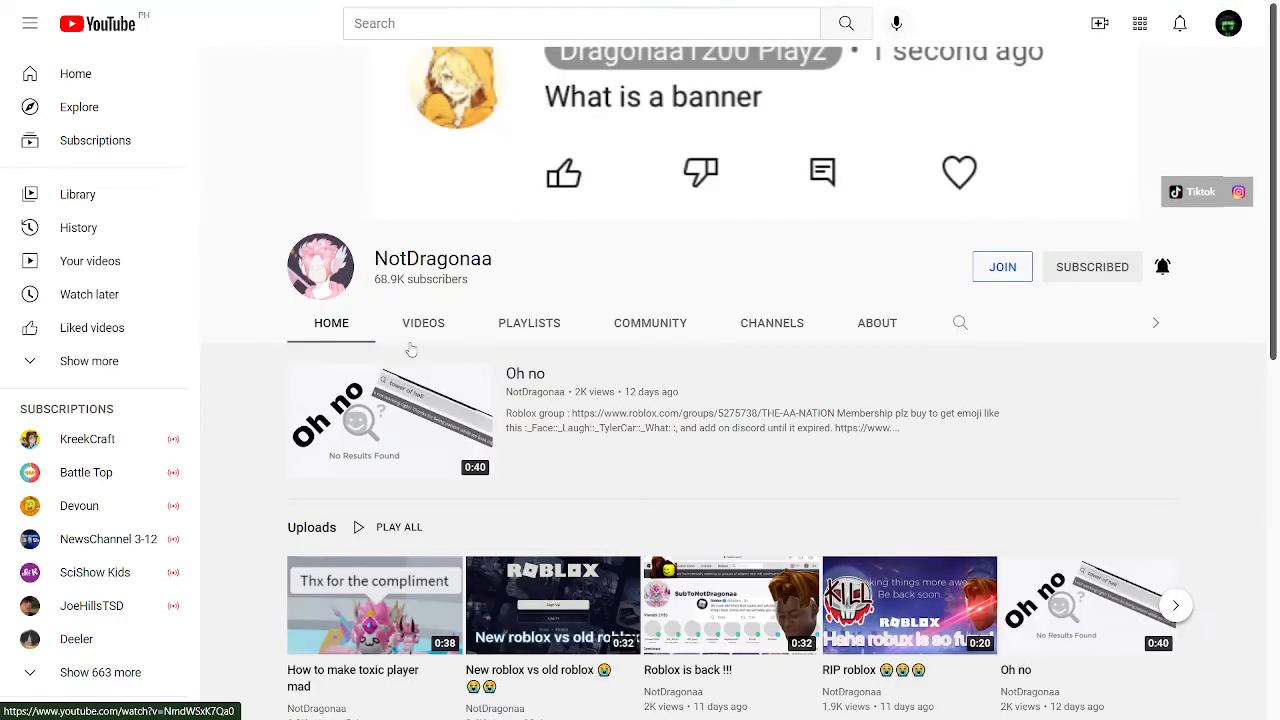
{"action": "left_click", "coordinate": [424, 322]}
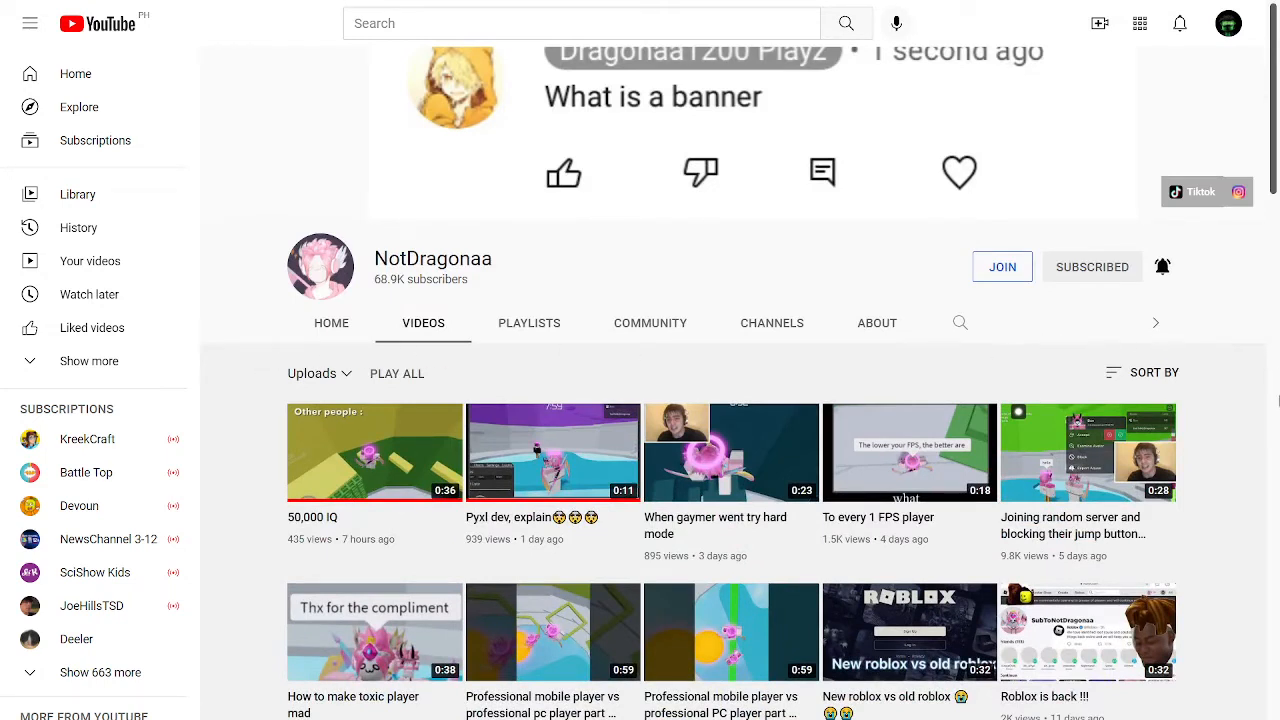
{"action": "mouse_move", "coordinate": [808, 238]}
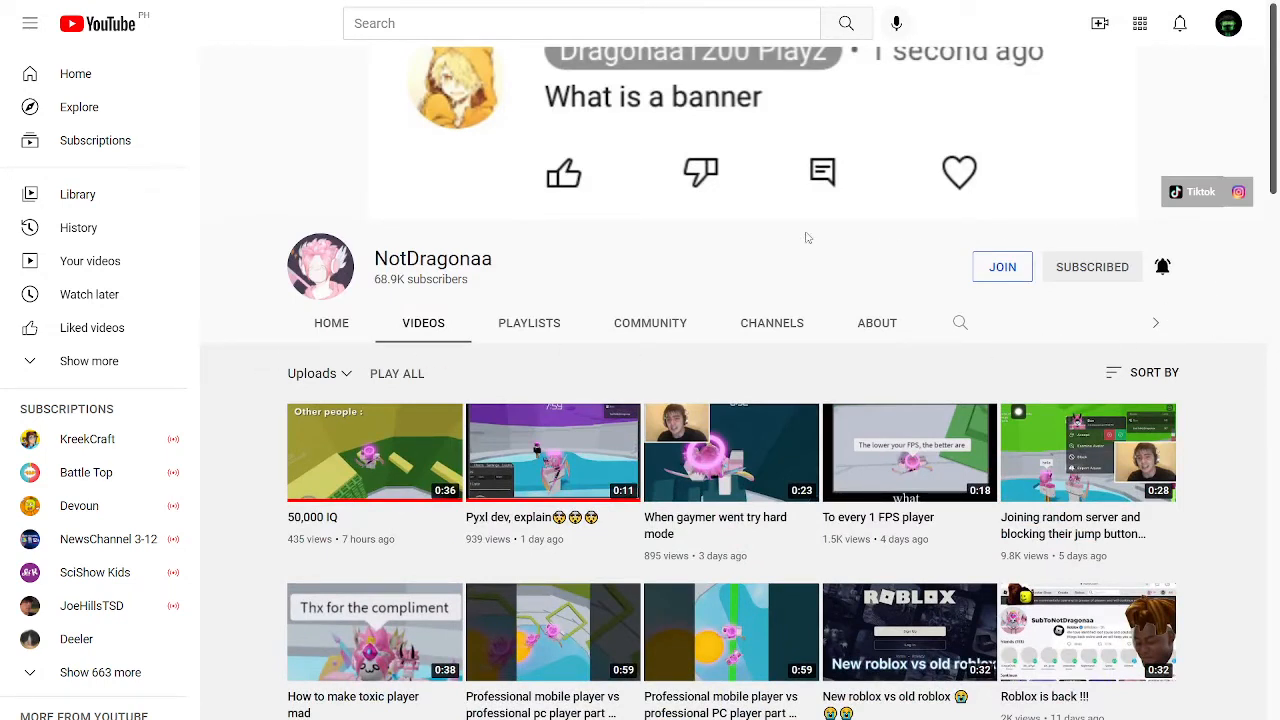
{"action": "scroll", "scroll_direction": "down", "scroll_amount": 3}
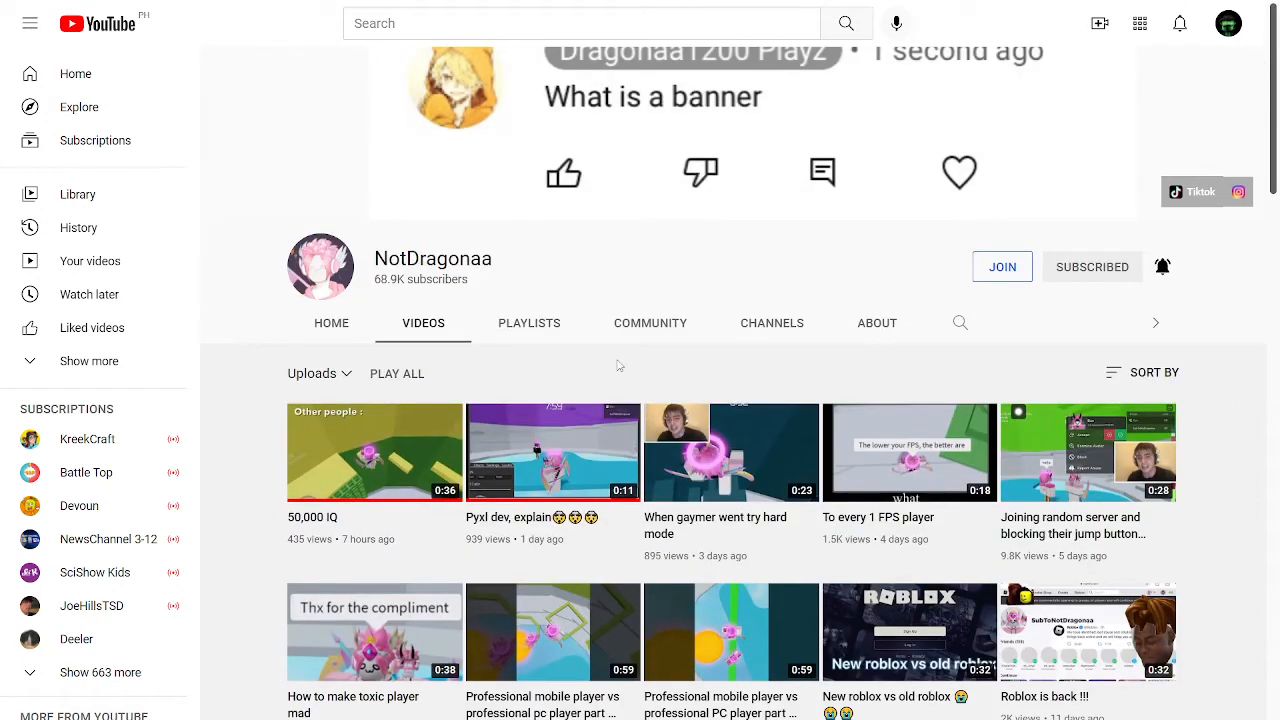
{"action": "mouse_move", "coordinate": [1168, 292]}
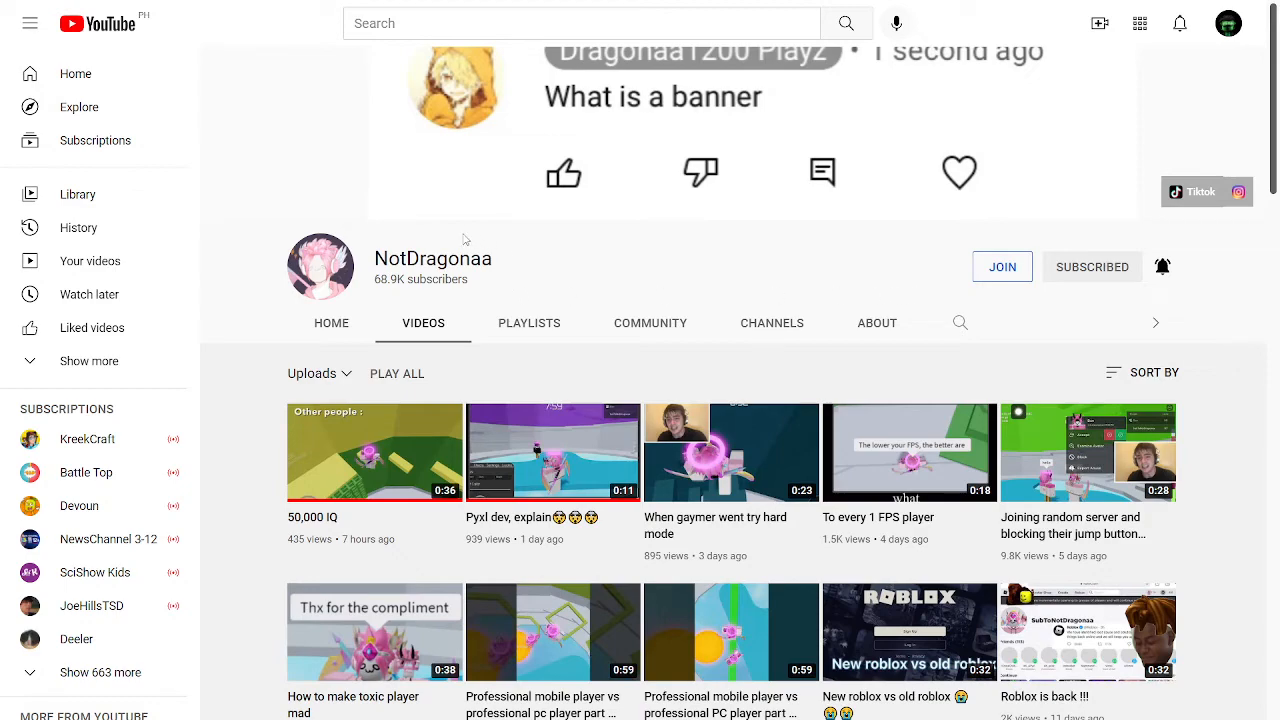
{"action": "scroll", "scroll_direction": "down", "scroll_amount": 3}
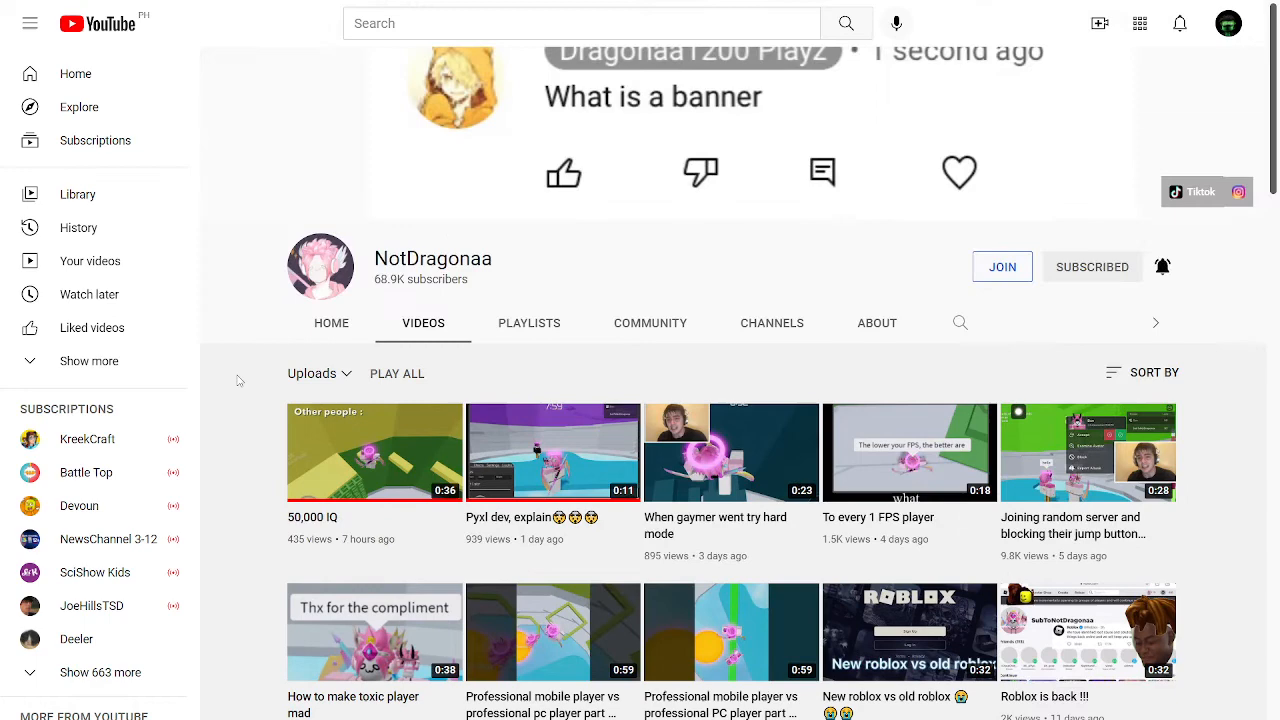
Go via Community to the About page showing subscriber milestones and channel stats.
{"action": "left_click", "coordinate": [648, 322]}
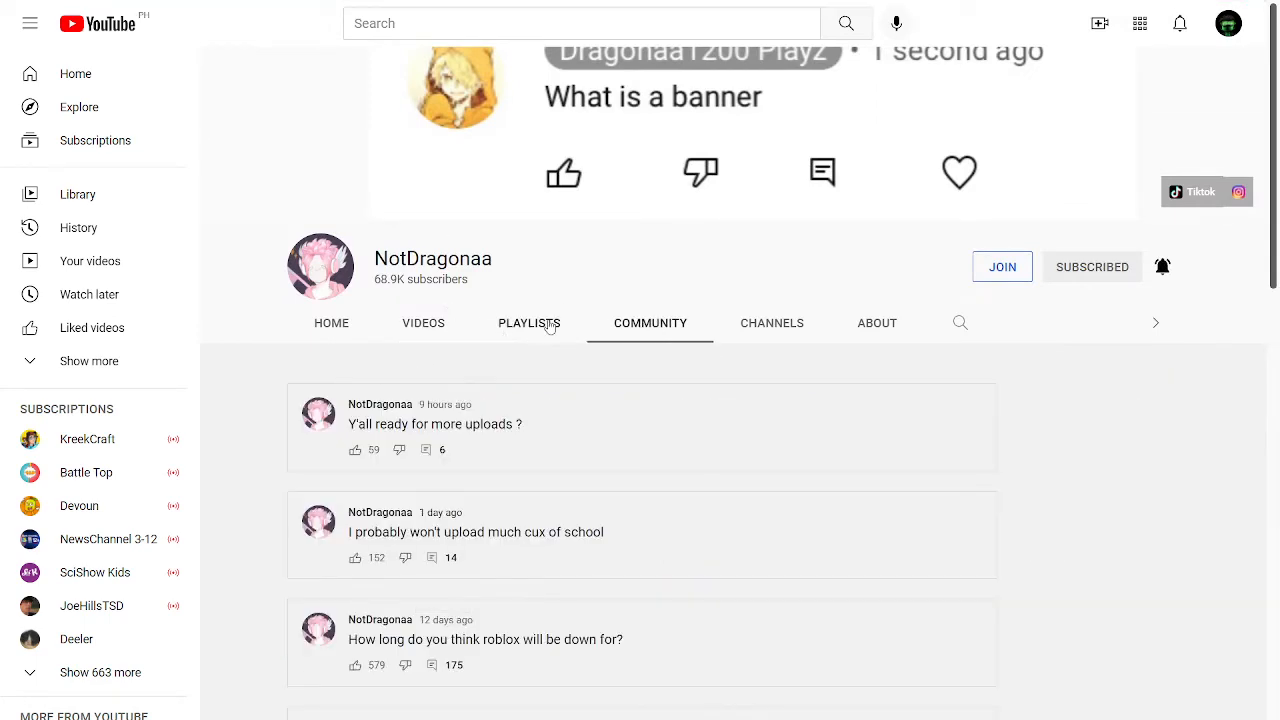
{"action": "left_click", "coordinate": [876, 322]}
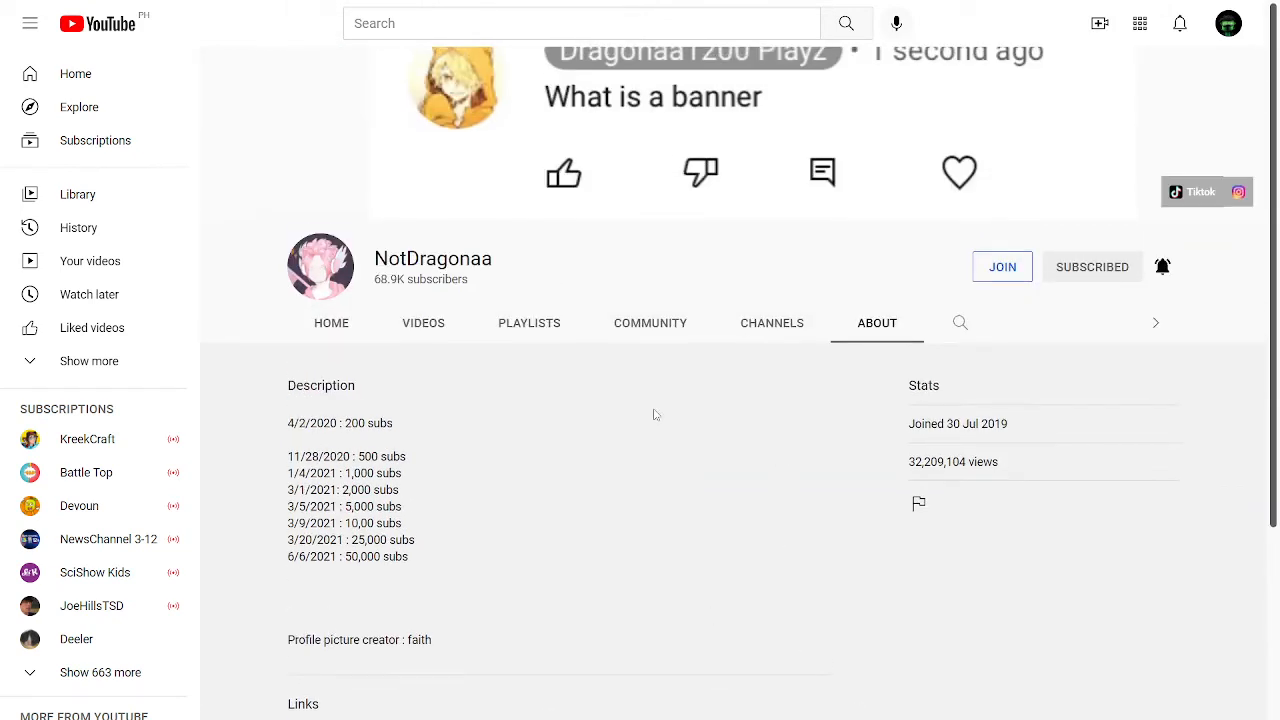
{"action": "mouse_move", "coordinate": [716, 504]}
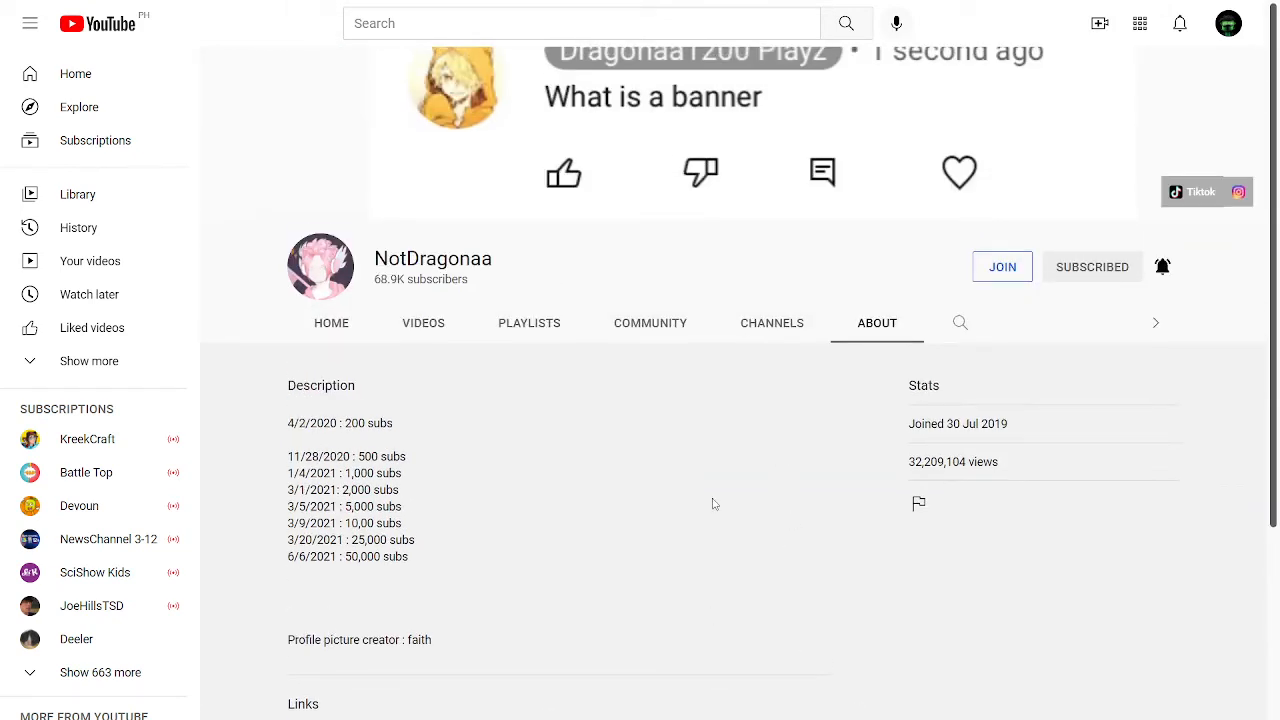